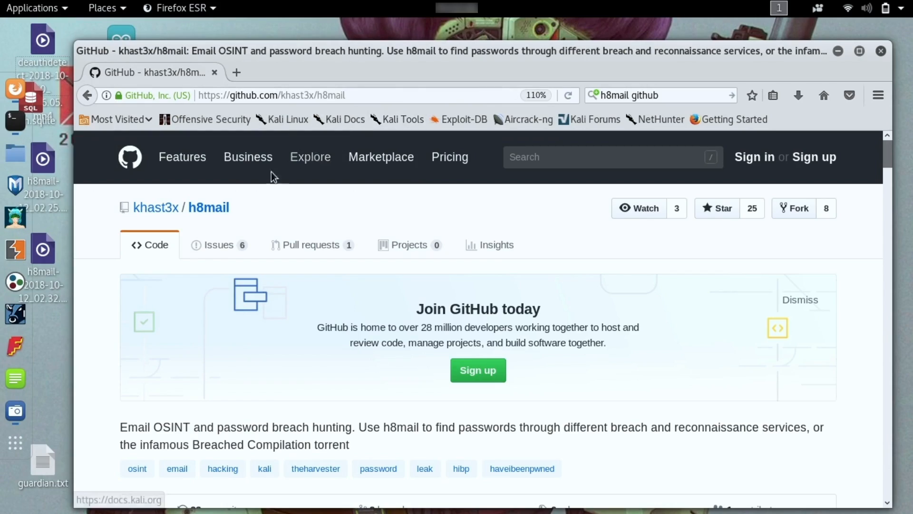
Scroll the khast3x/h8mail repo page past the file list, features and demos to the APIs table
scroll(down, 3)
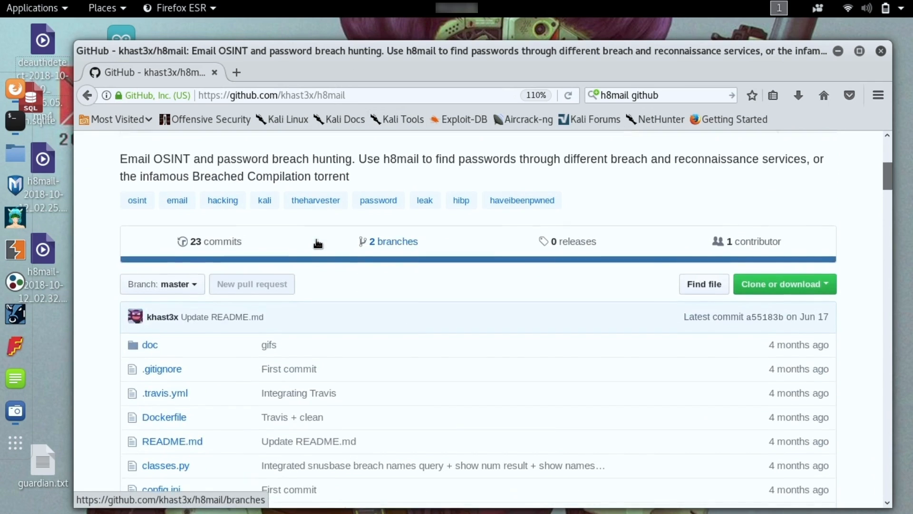
scroll(down, 3)
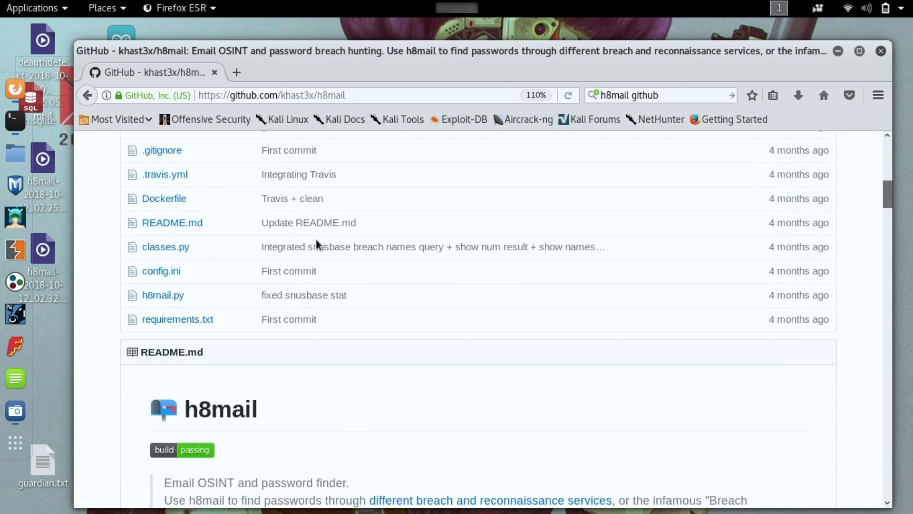
scroll(down, 3)
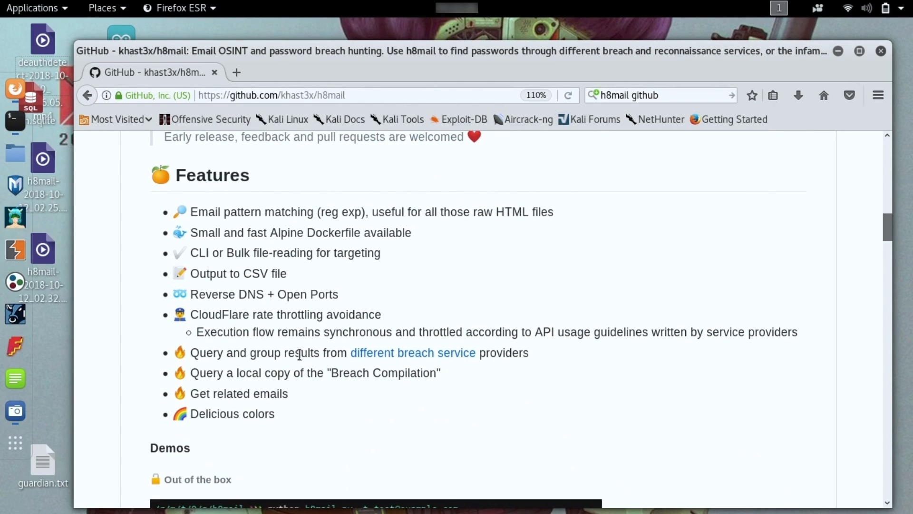
scroll(down, 3)
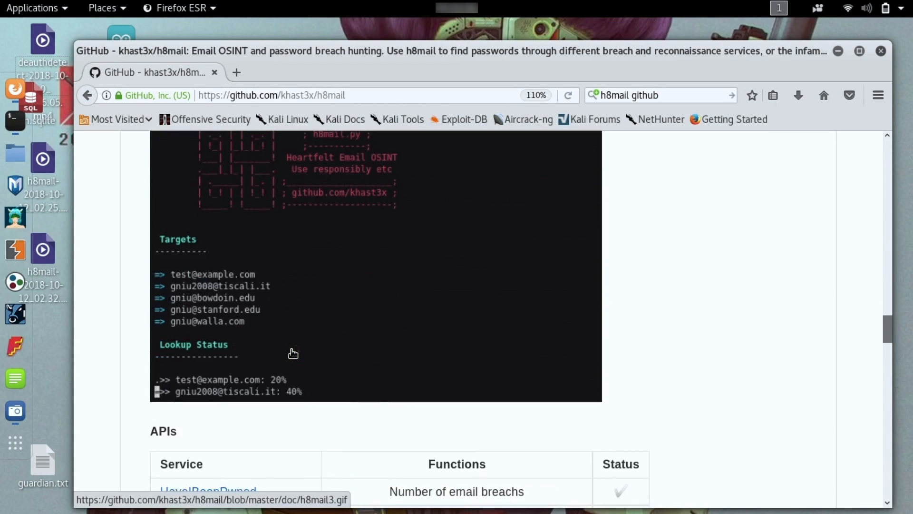
scroll(down, 3)
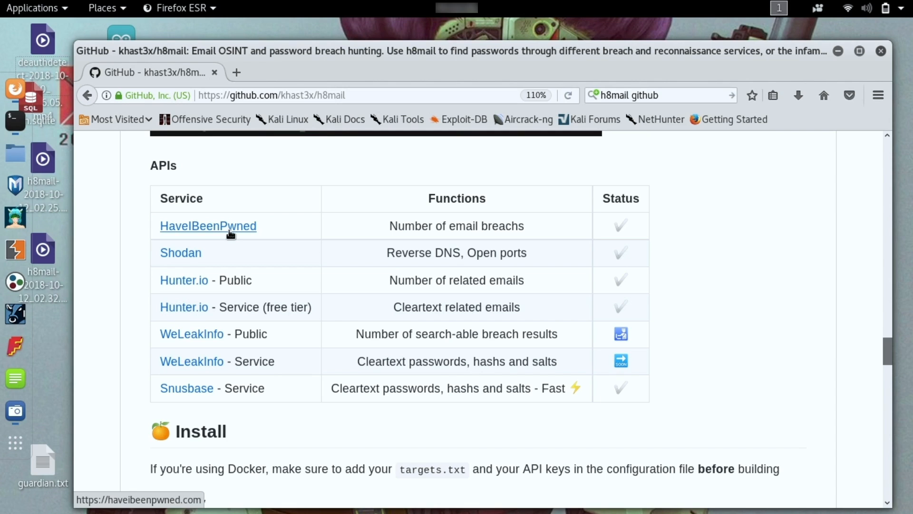
mouse_move(128, 297)
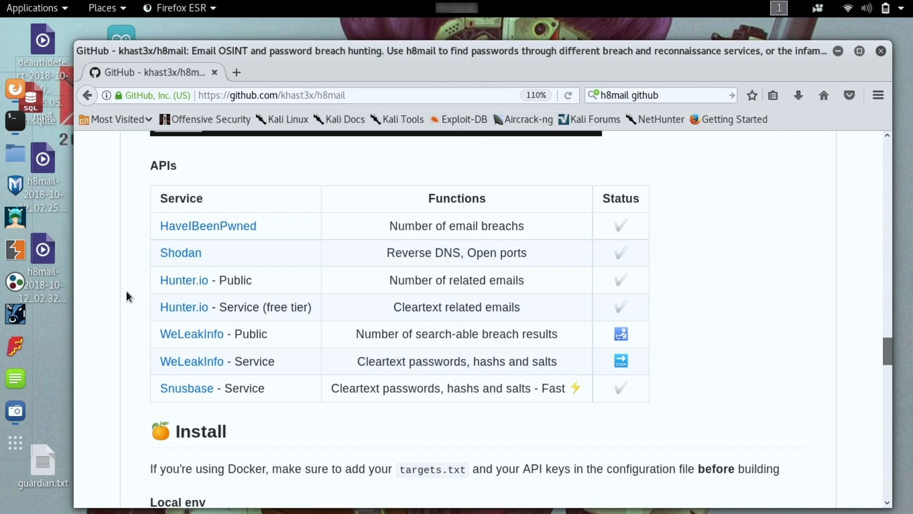
mouse_move(136, 302)
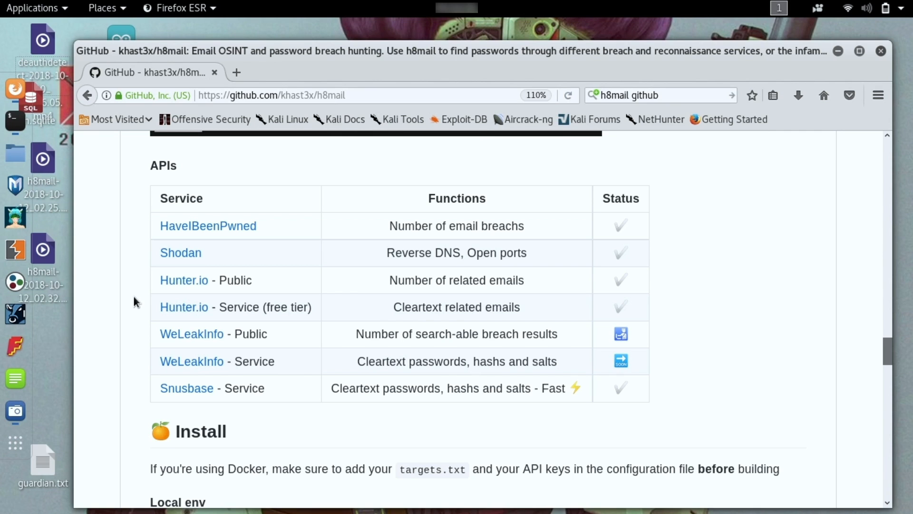
Scroll to the Breach Compilation usage examples, then back toward the repository top
scroll(down, 3)
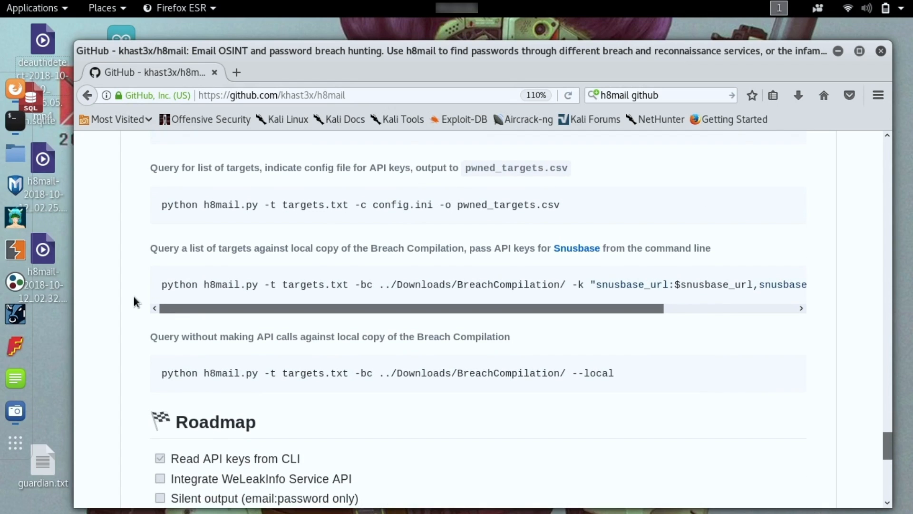
mouse_move(381, 325)
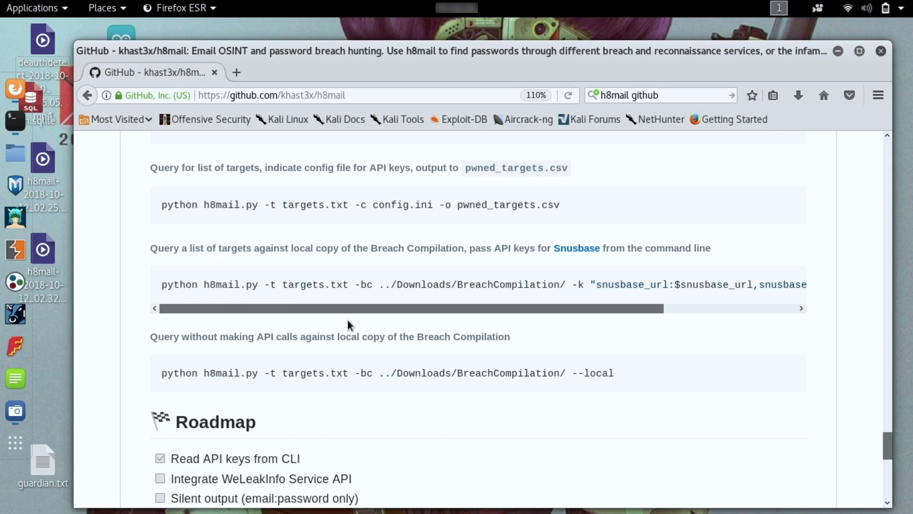
mouse_move(129, 313)
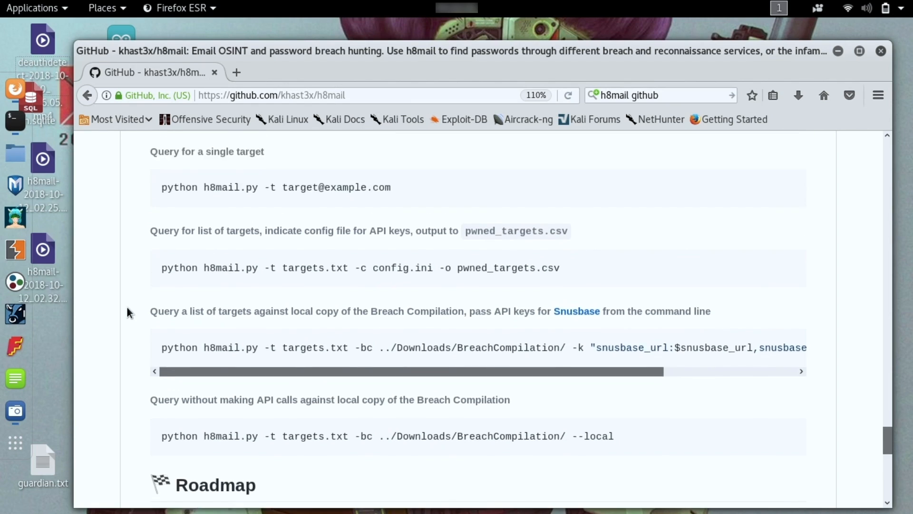
scroll(down, 3)
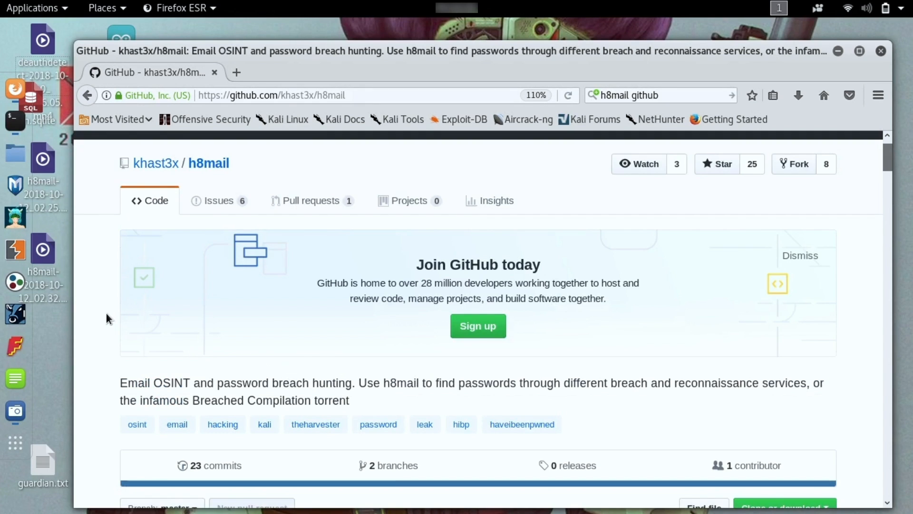
Scroll the README again through Features and the demo GIFs until the APIs table appears
scroll(down, 3)
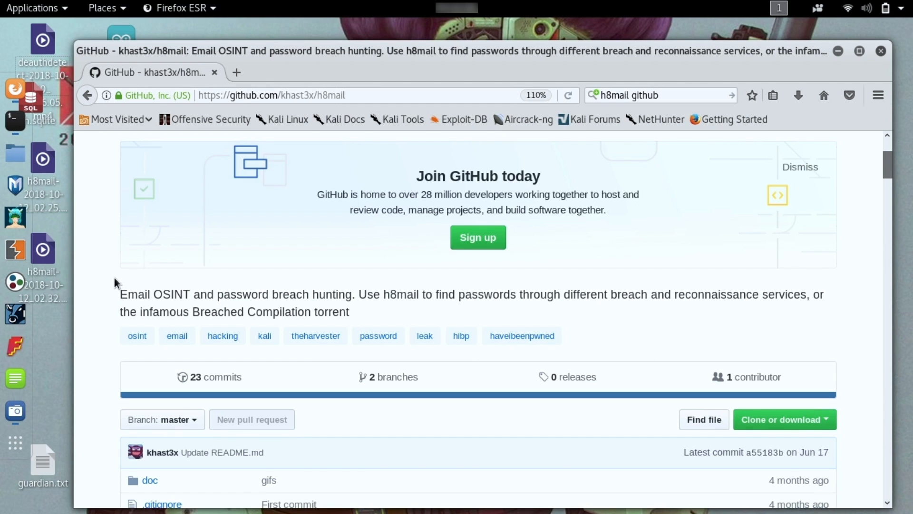
scroll(down, 3)
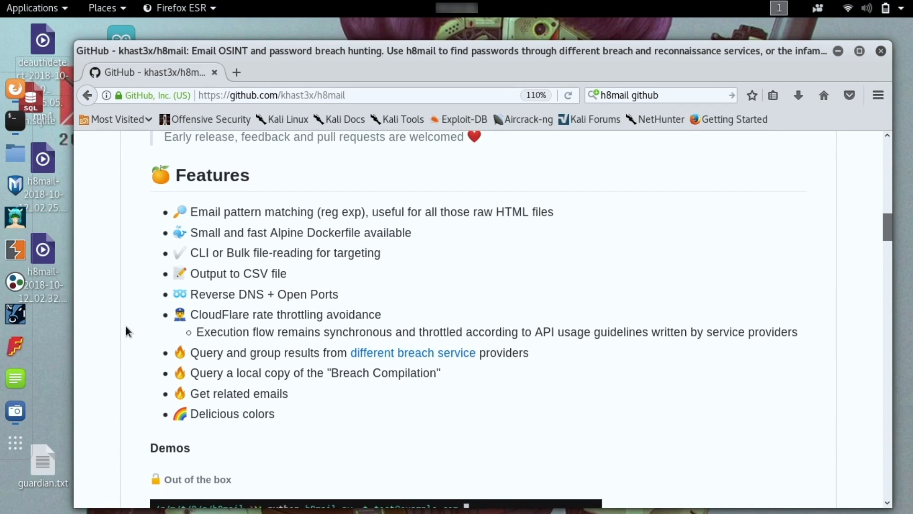
scroll(down, 3)
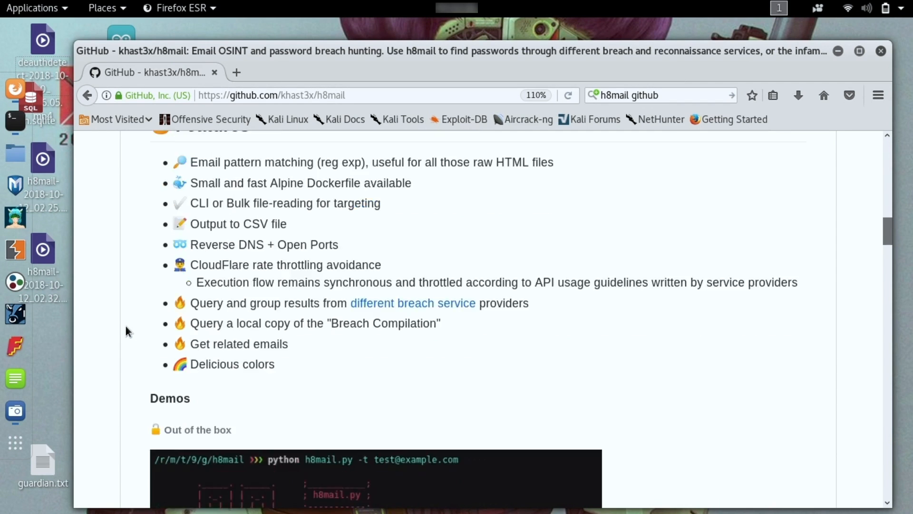
scroll(down, 3)
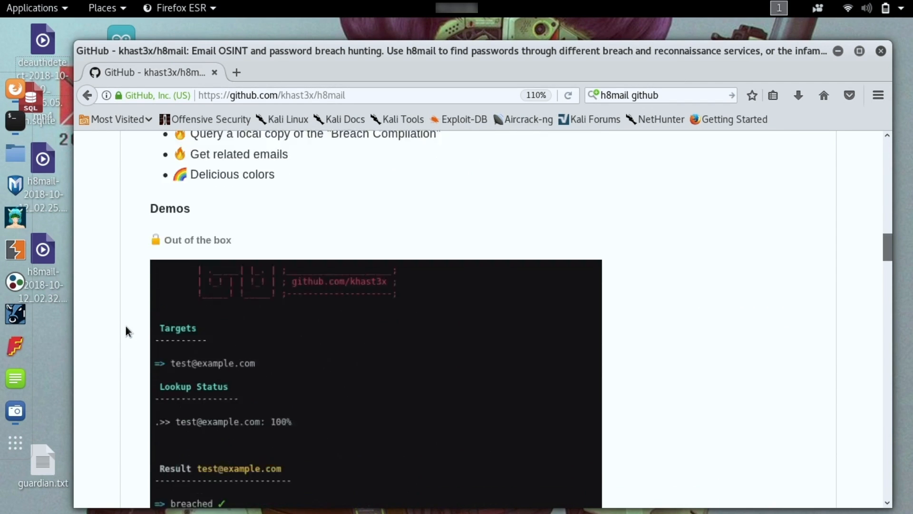
scroll(up, 3)
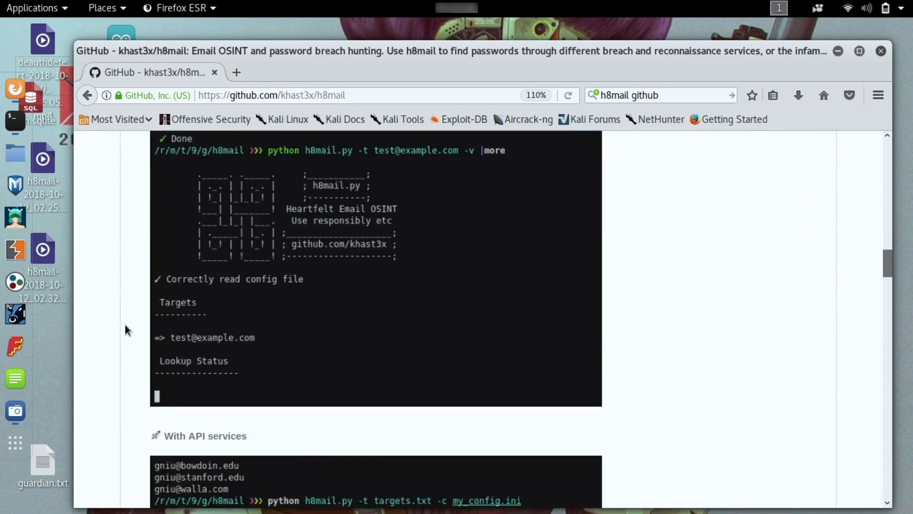
scroll(down, 3)
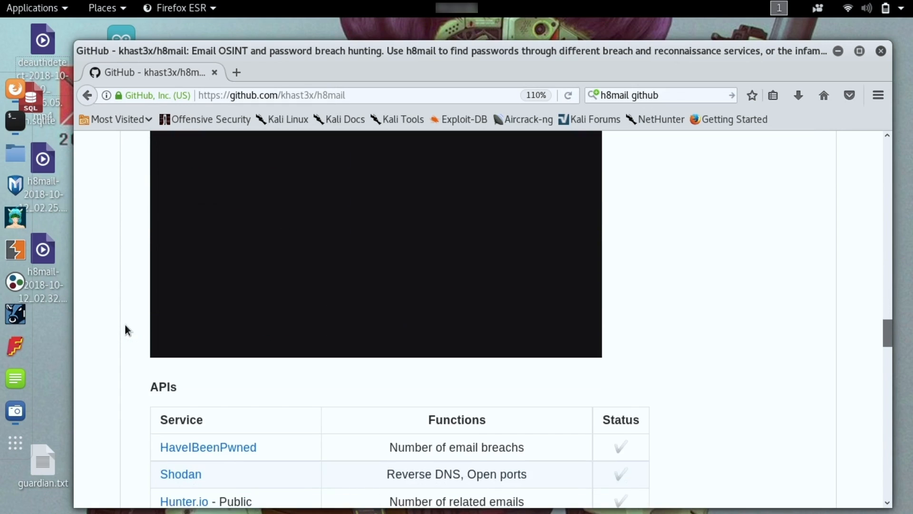
scroll(down, 3)
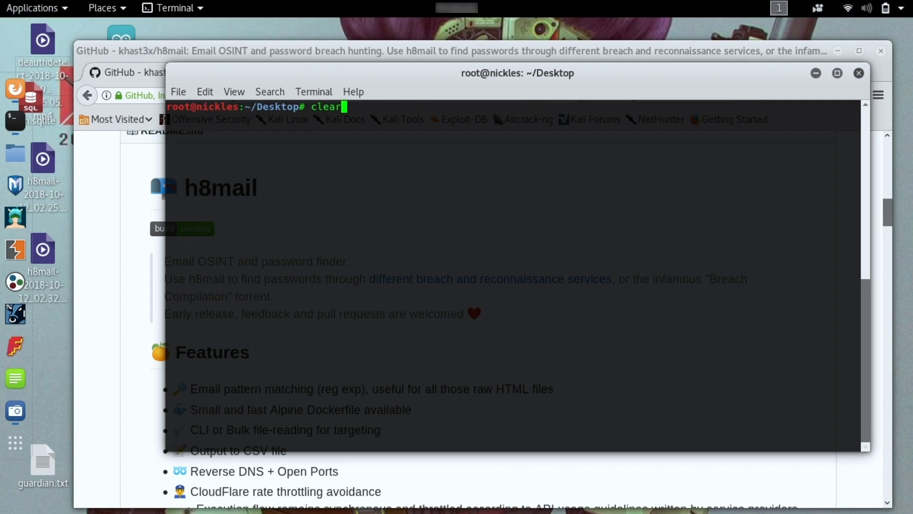
text(theharvester -d theguardian.com -l 1000 -b pgp)
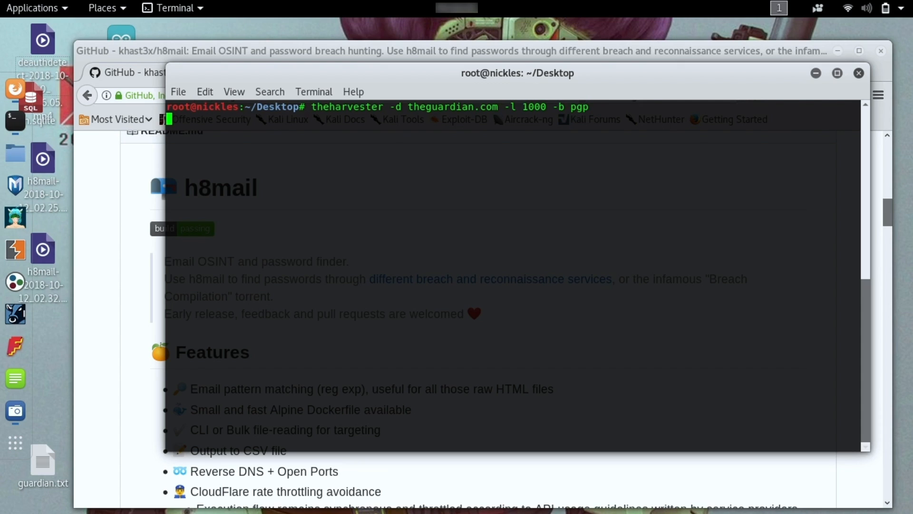
key(Return)
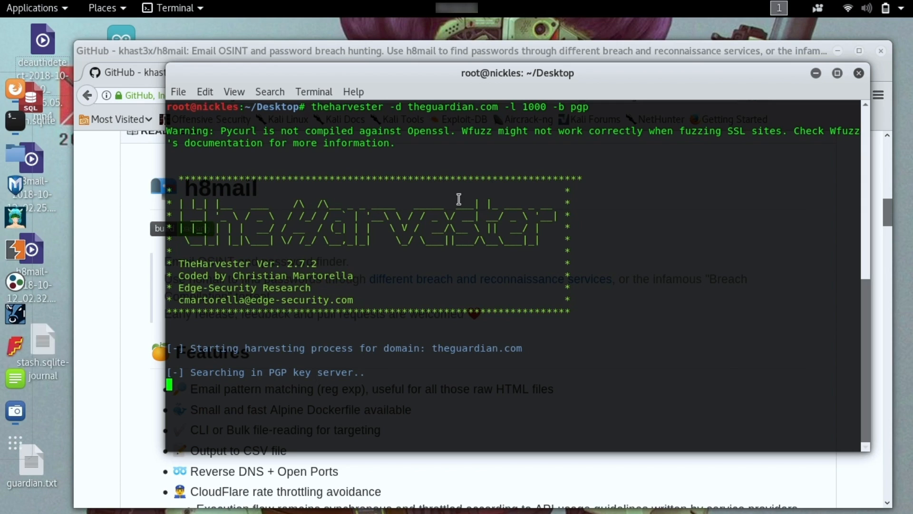
mouse_move(408, 234)
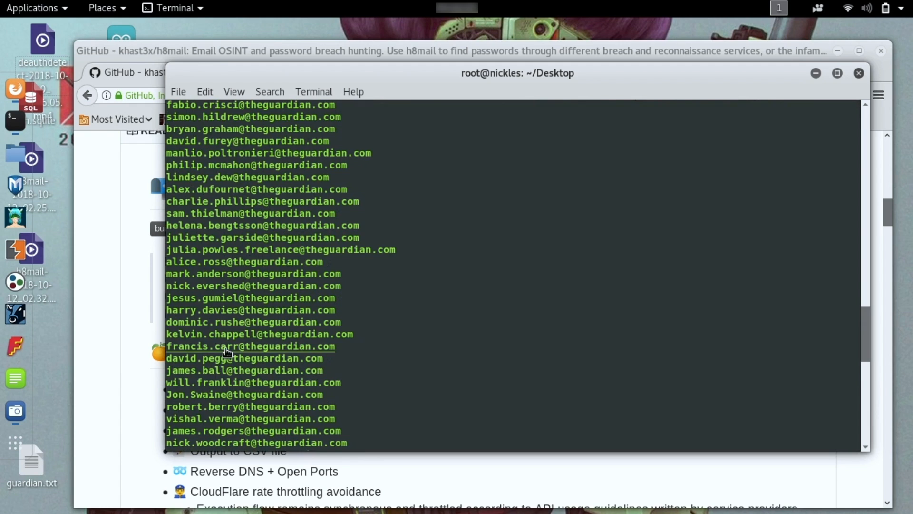
scroll(down, 3)
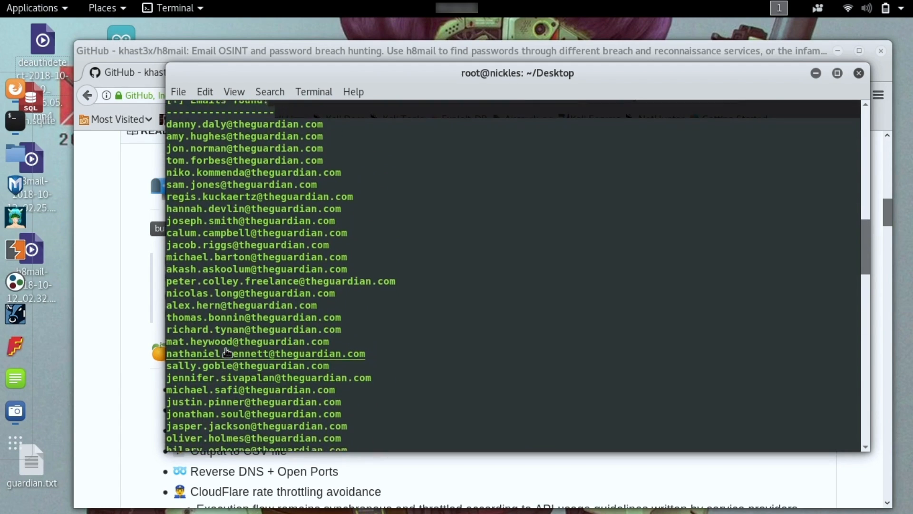
scroll(down, 3)
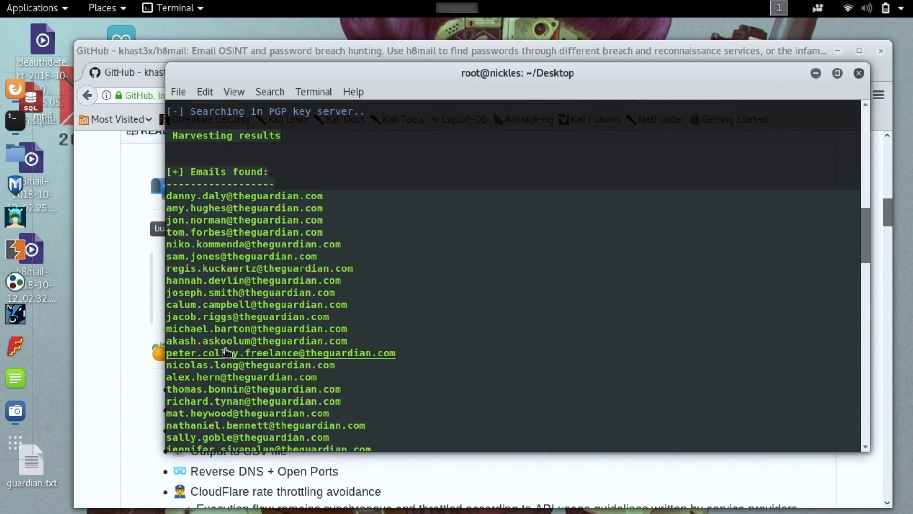
scroll(down, 3)
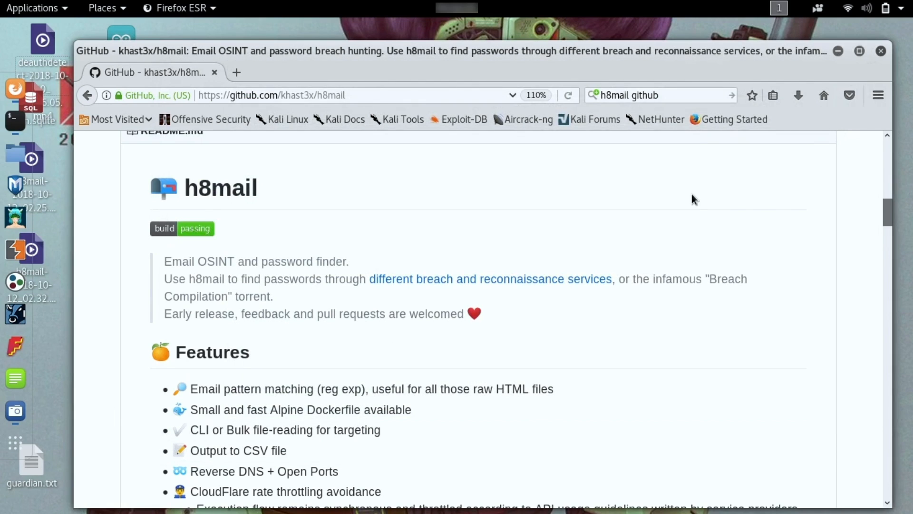
mouse_move(586, 260)
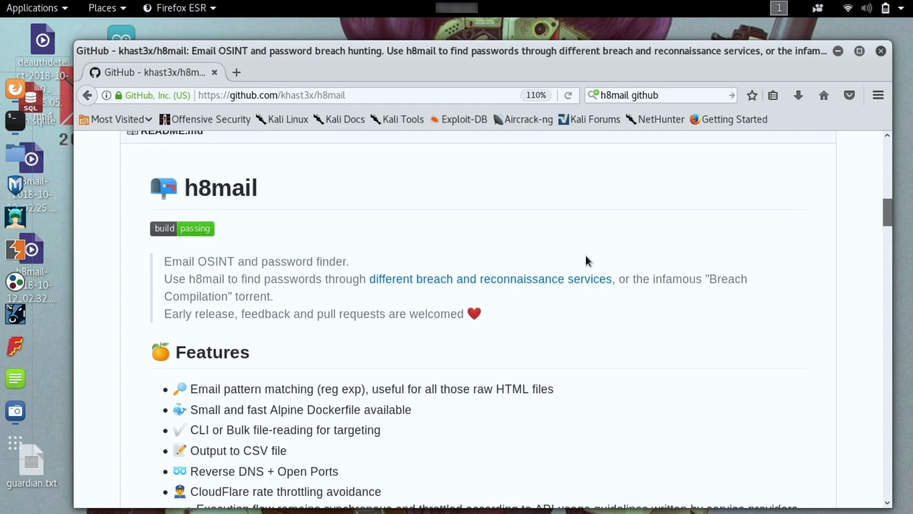
Scroll the README down to the Install section with the Local env and Docker commands
scroll(down, 3)
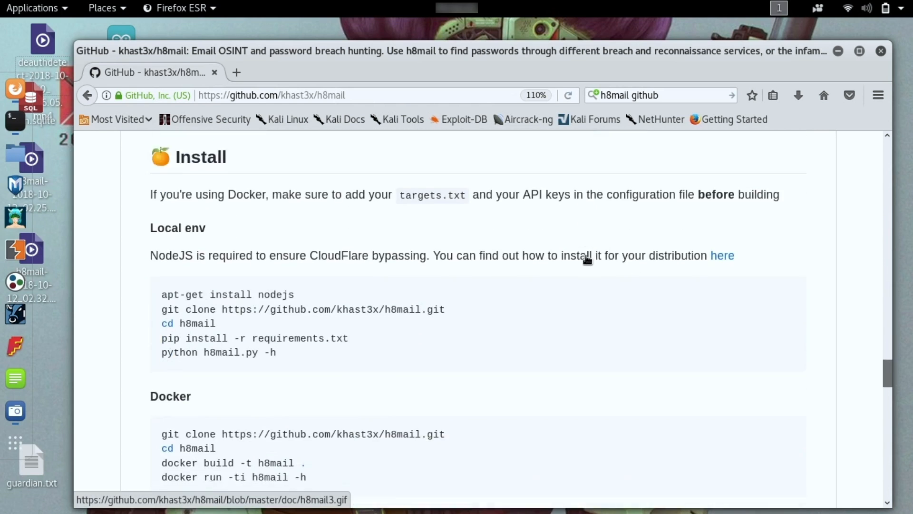
scroll(down, 3)
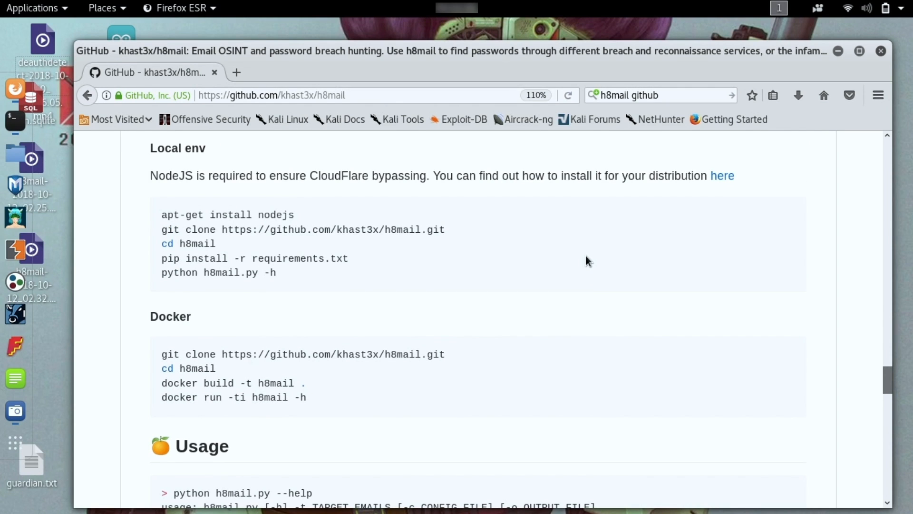
mouse_move(42, 126)
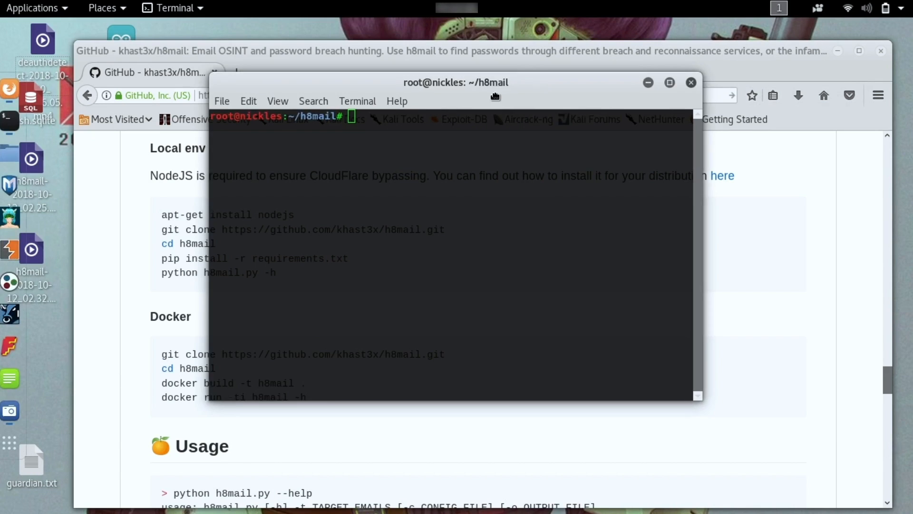
Move the terminal aside and run apt-get install nodejs
drag(455, 82, 692, 134)
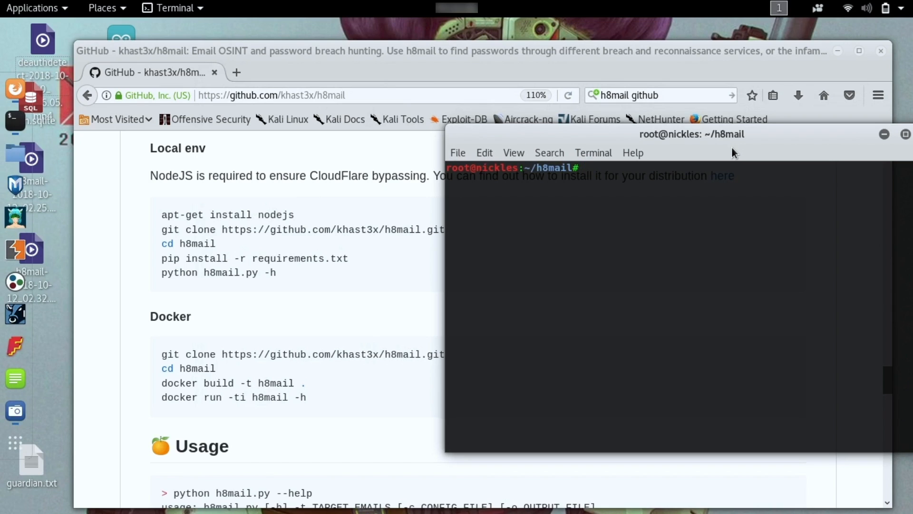
text(apt-)
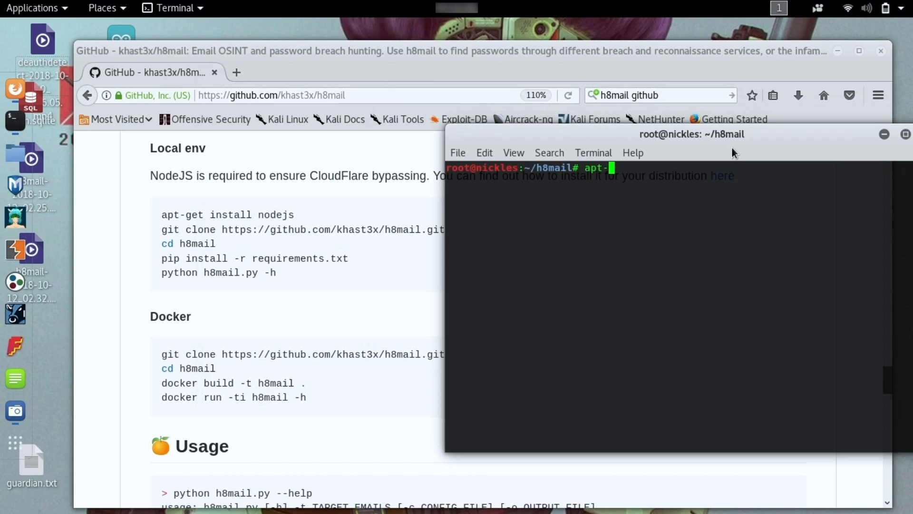
text(get in)
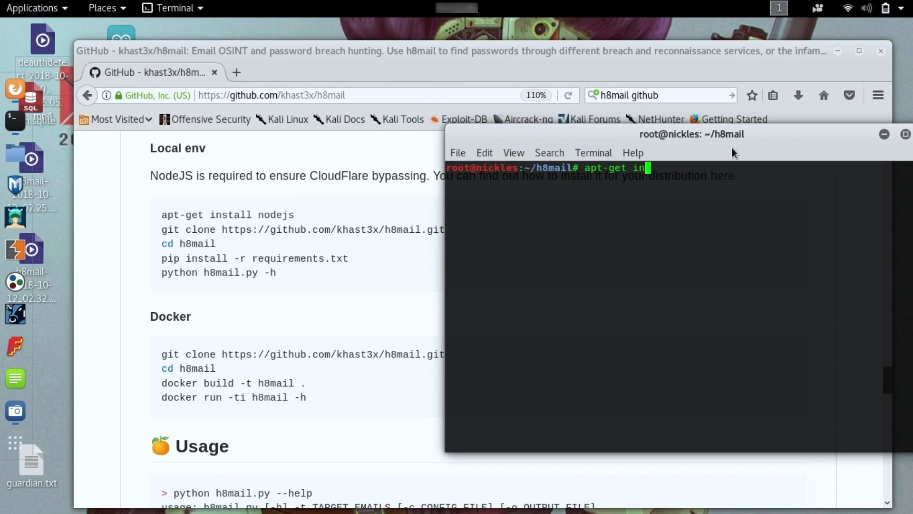
text(stall nod)
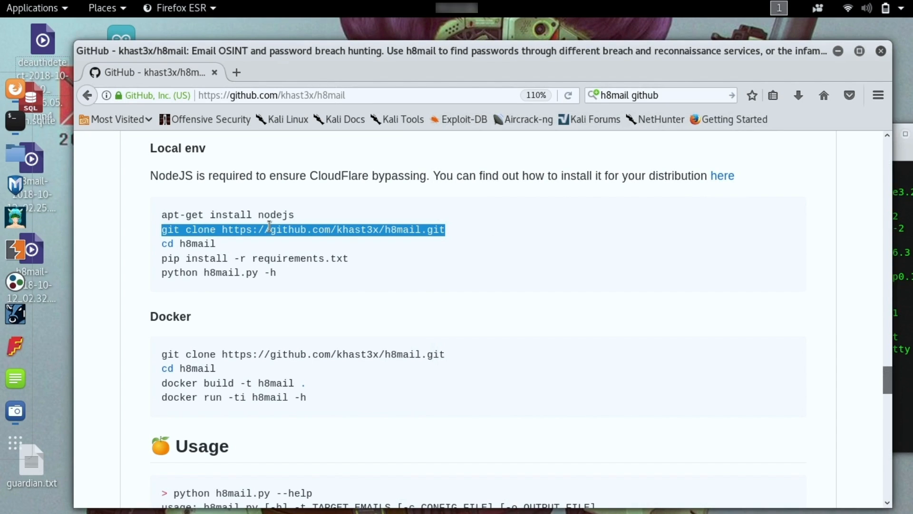
Copy the git clone line from the README and run it to clone the h8mail repository
right_click(268, 229)
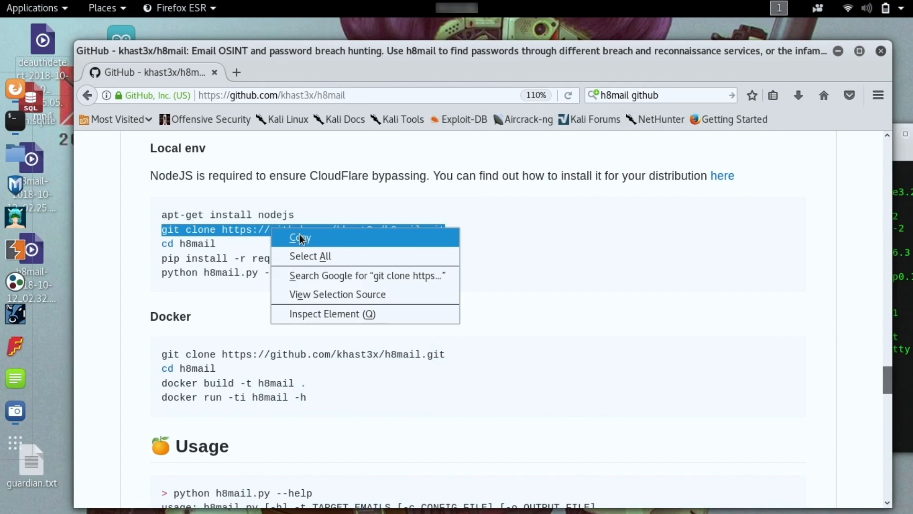
click(300, 238)
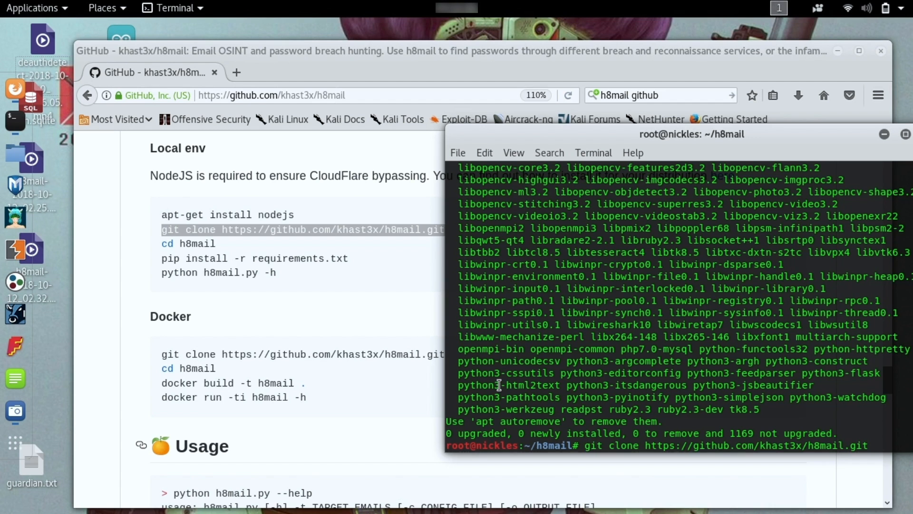
key(Return)
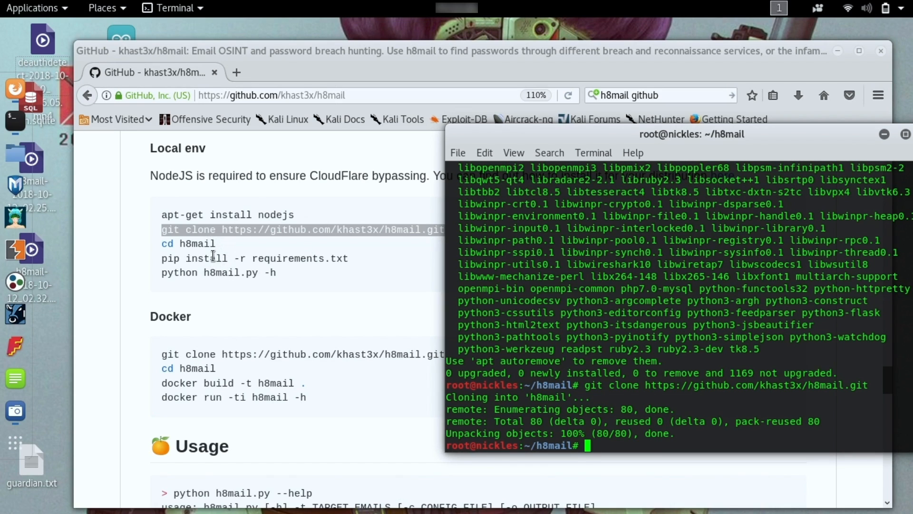
mouse_move(263, 256)
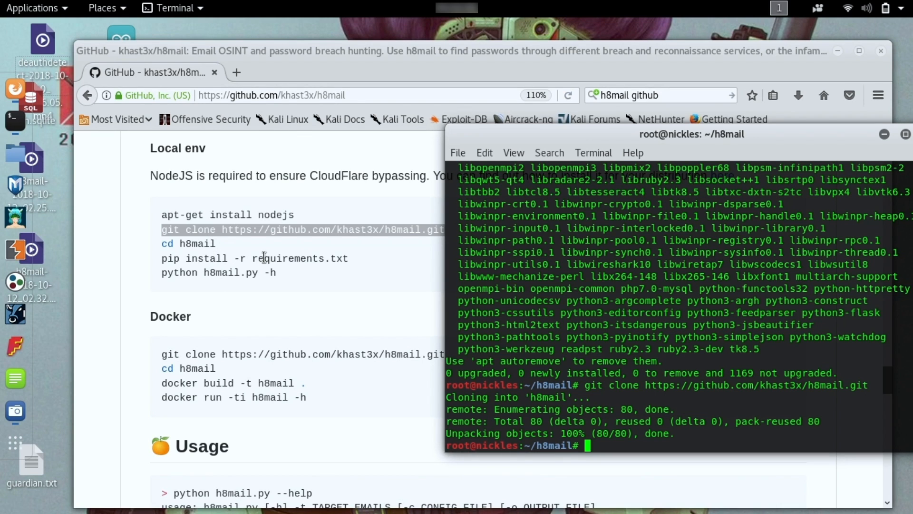
Enter pip3 install -r requirements.txt to install h8mail's Python dependencies
text(pip3)
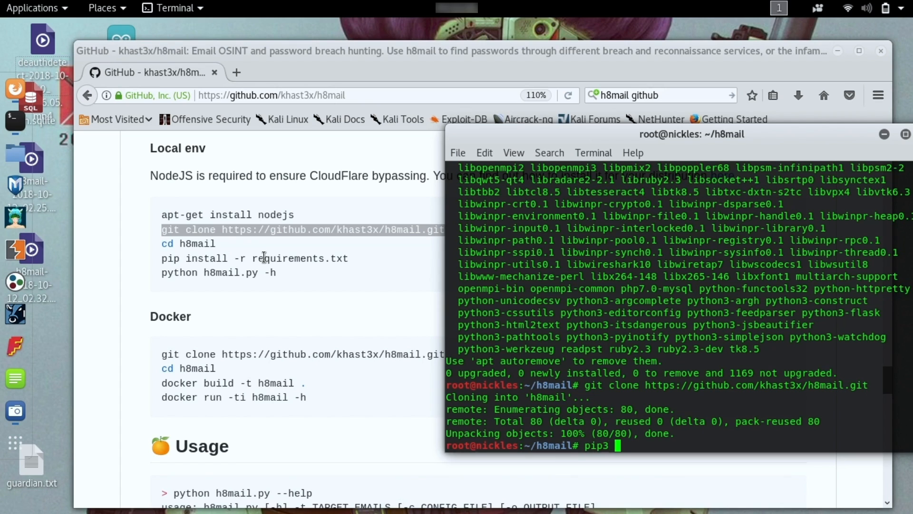
text(install)
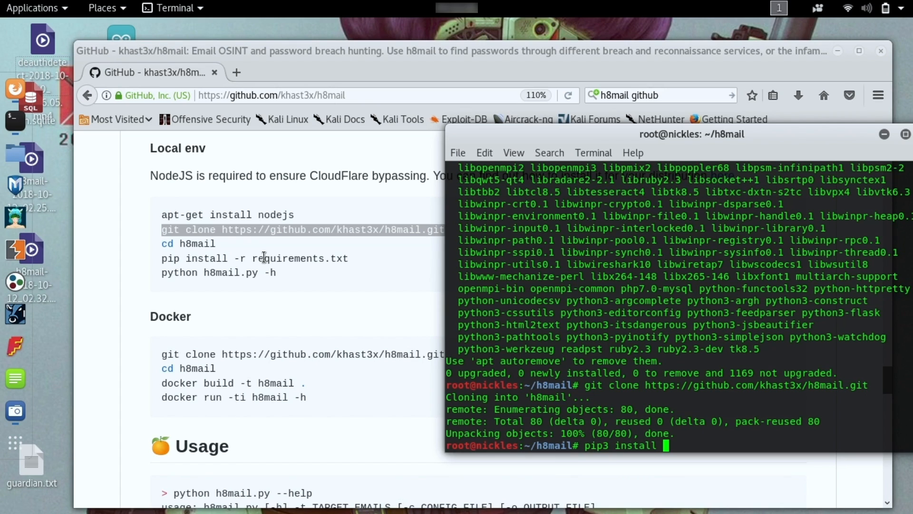
text(-r req)
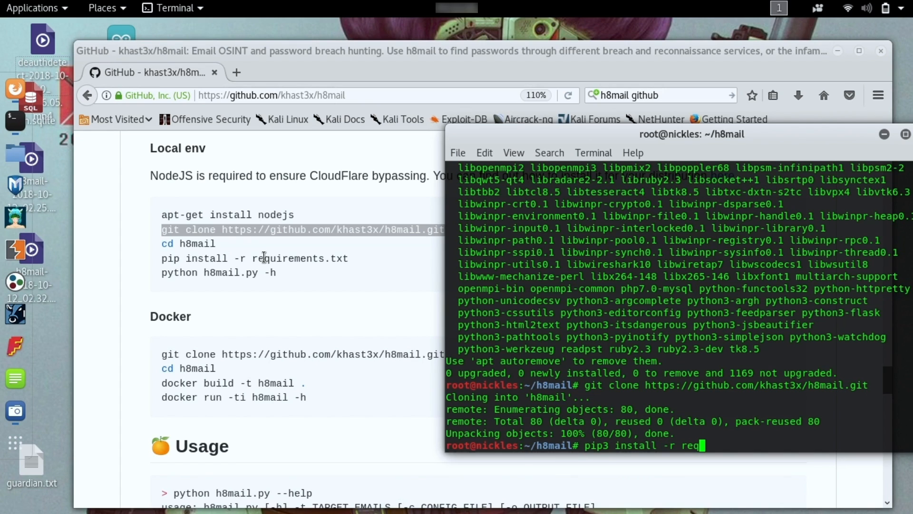
text(uirement)
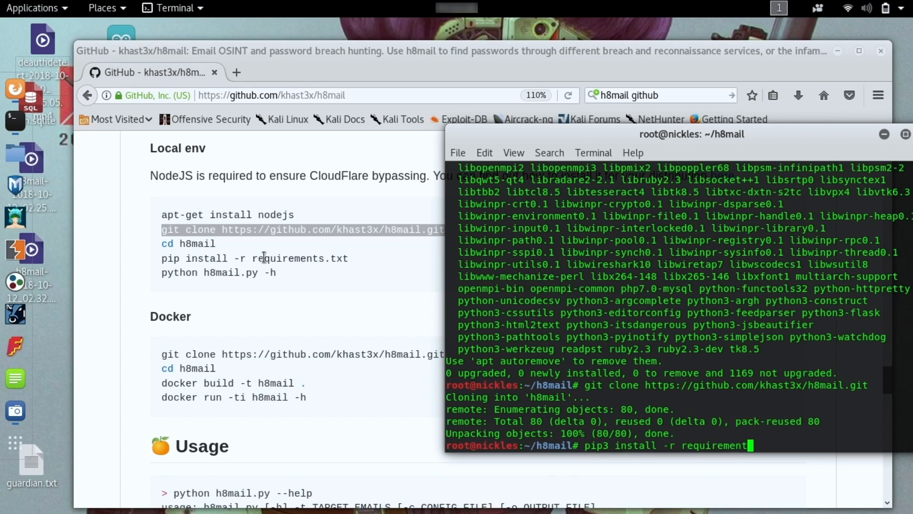
text(s.tx)
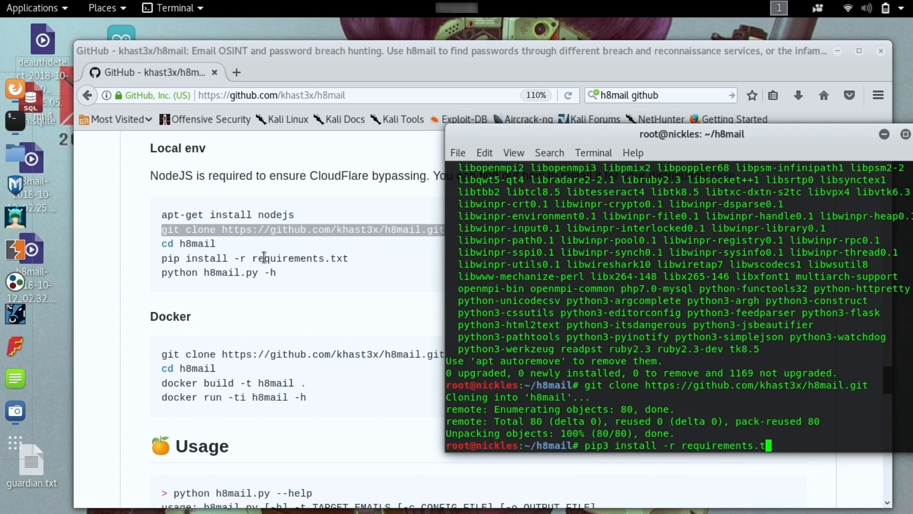
text(xt)
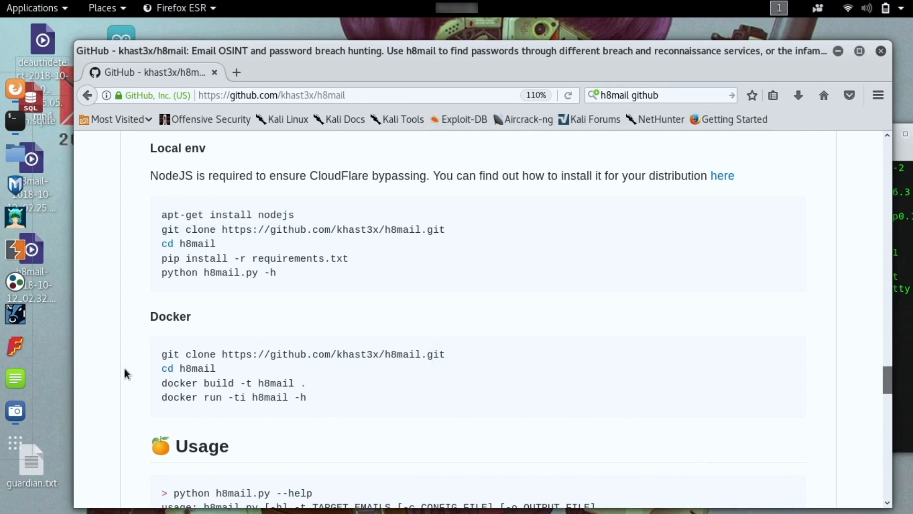
Scroll from the optional arguments down to the local Breach Compilation usage examples
scroll(down, 3)
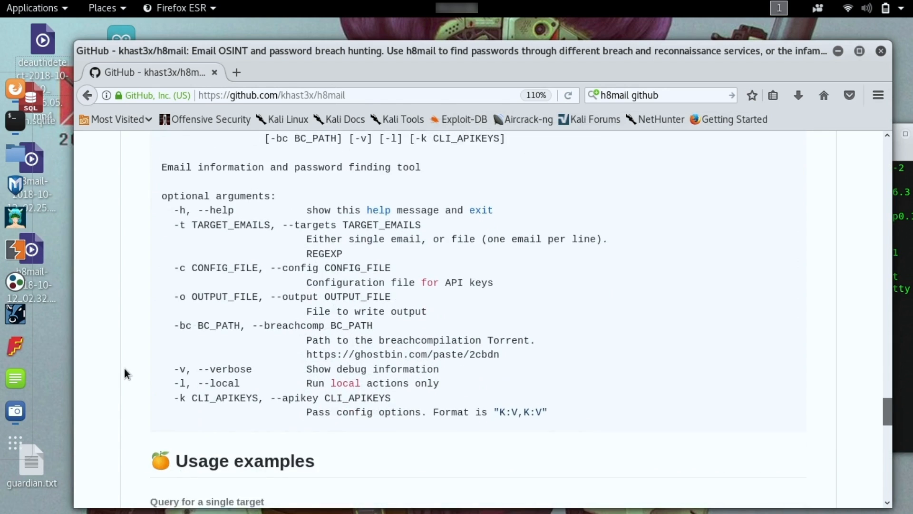
scroll(down, 3)
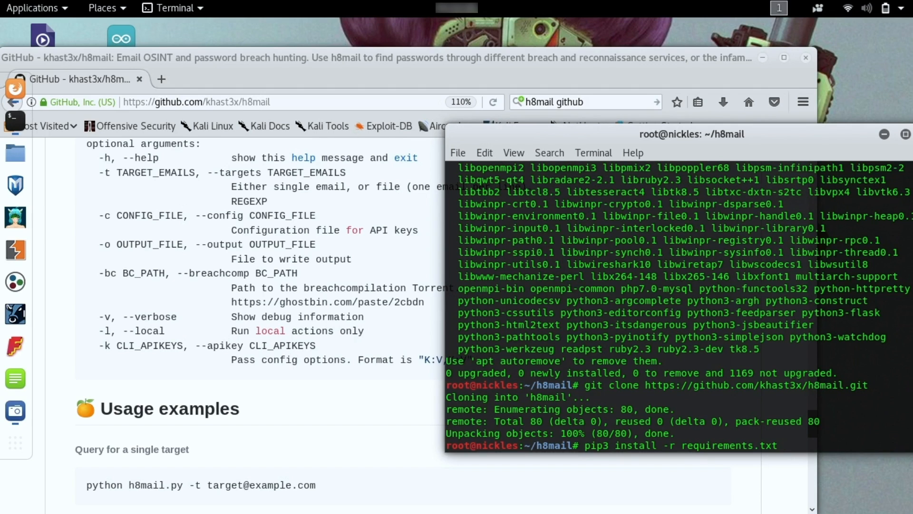
scroll(down, 3)
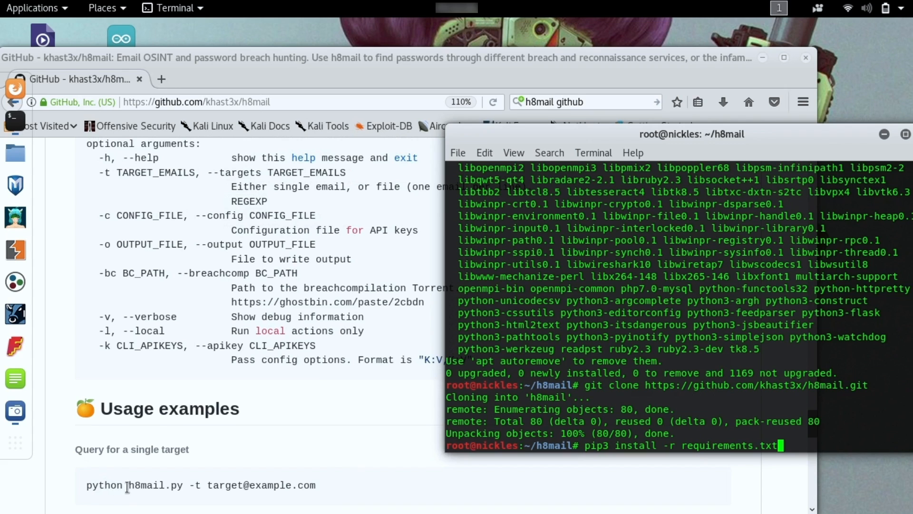
mouse_move(204, 484)
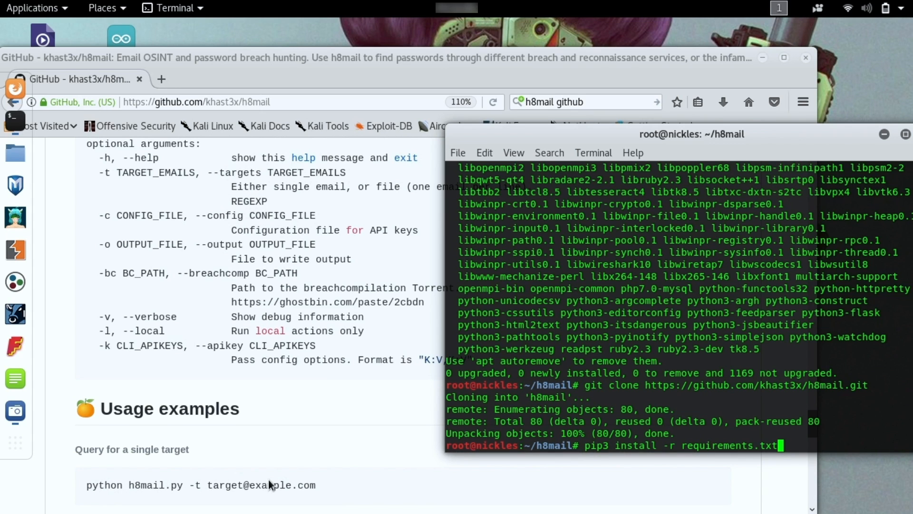
scroll(down, 3)
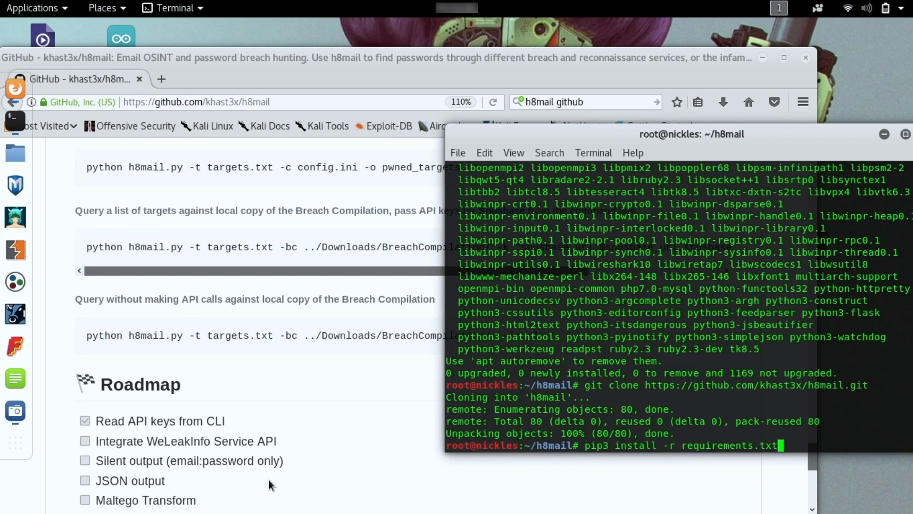
mouse_move(268, 362)
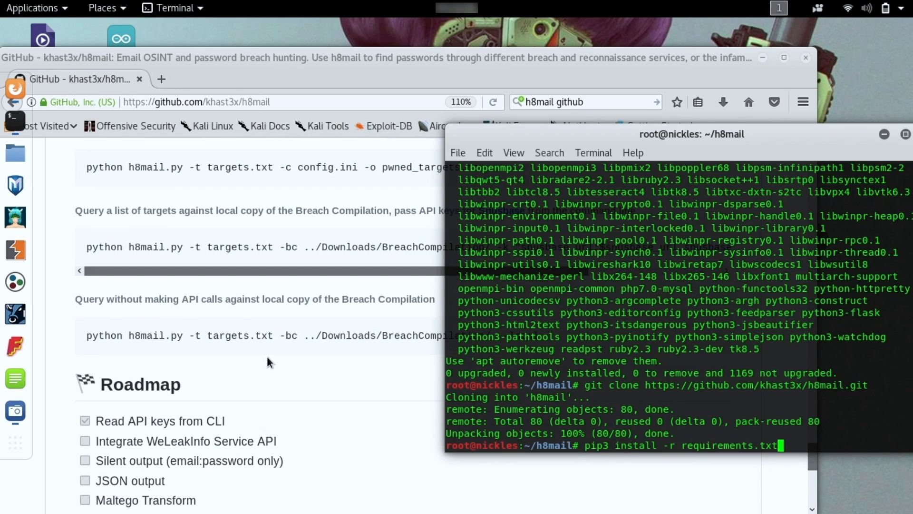
mouse_move(248, 334)
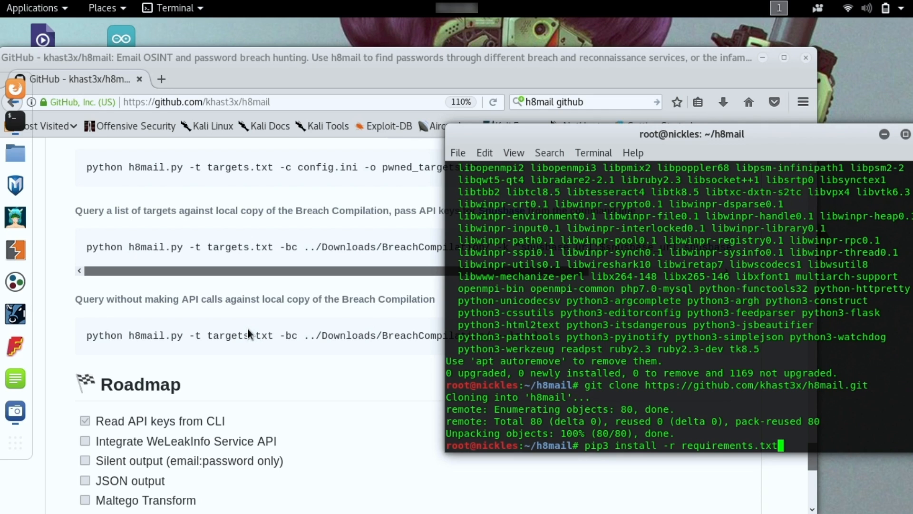
mouse_move(346, 335)
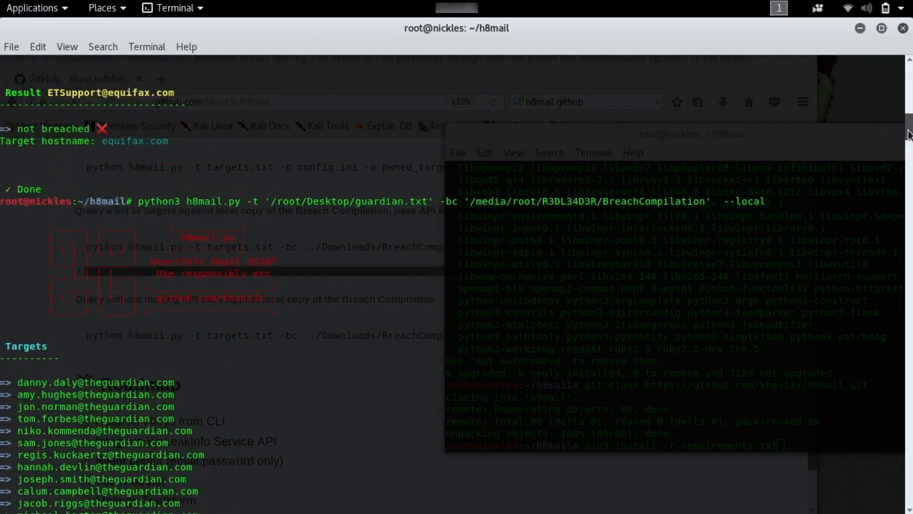
Scroll through the h8mail results for guardian.txt showing breached and not-breached addresses
scroll(down, 3)
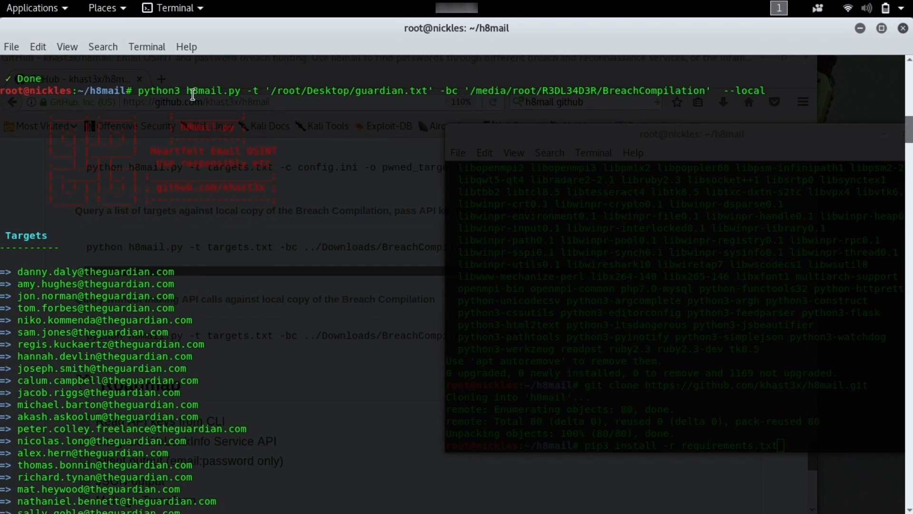
mouse_move(227, 87)
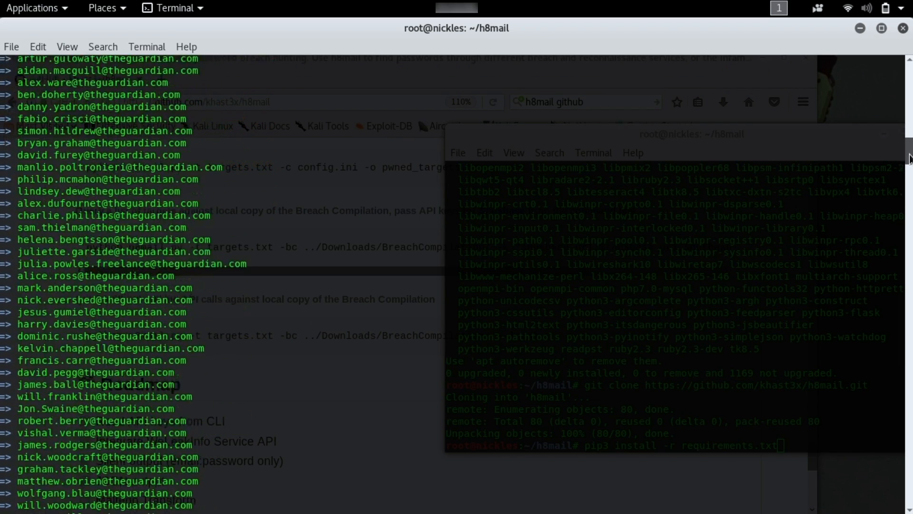
scroll(down, 3)
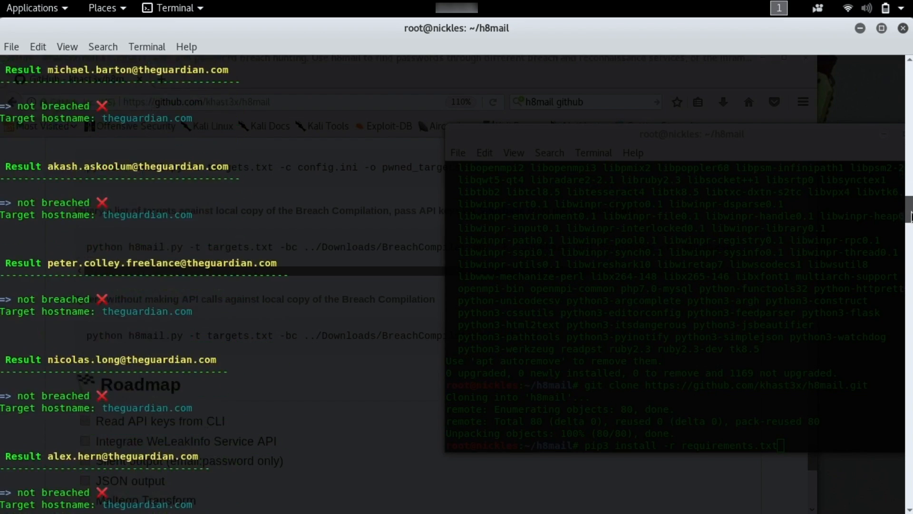
scroll(down, 3)
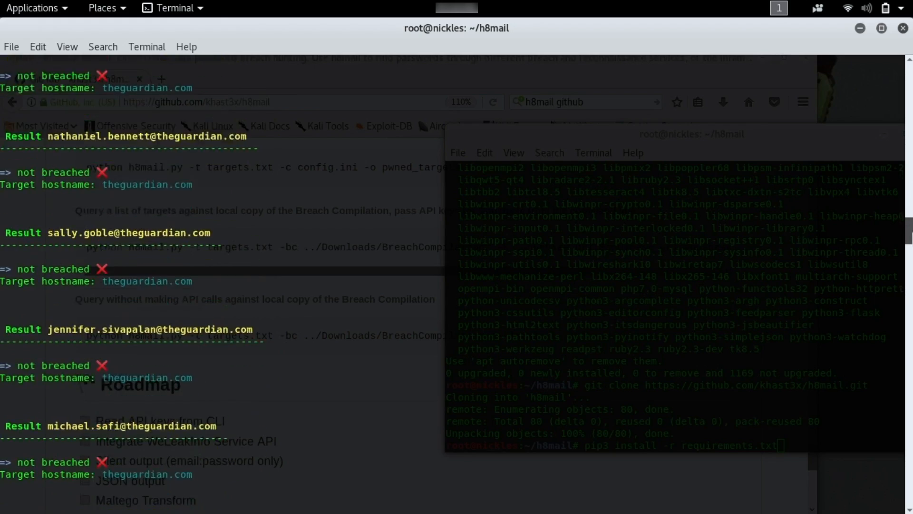
scroll(down, 3)
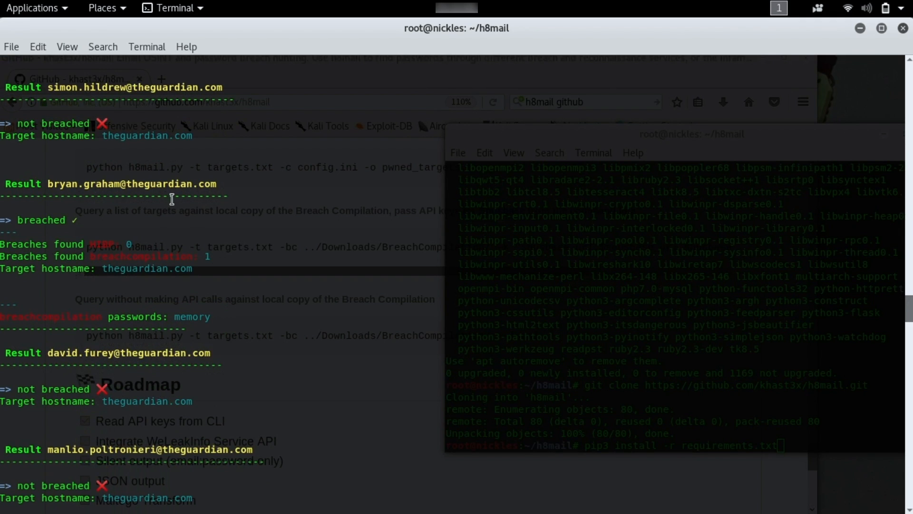
mouse_move(162, 298)
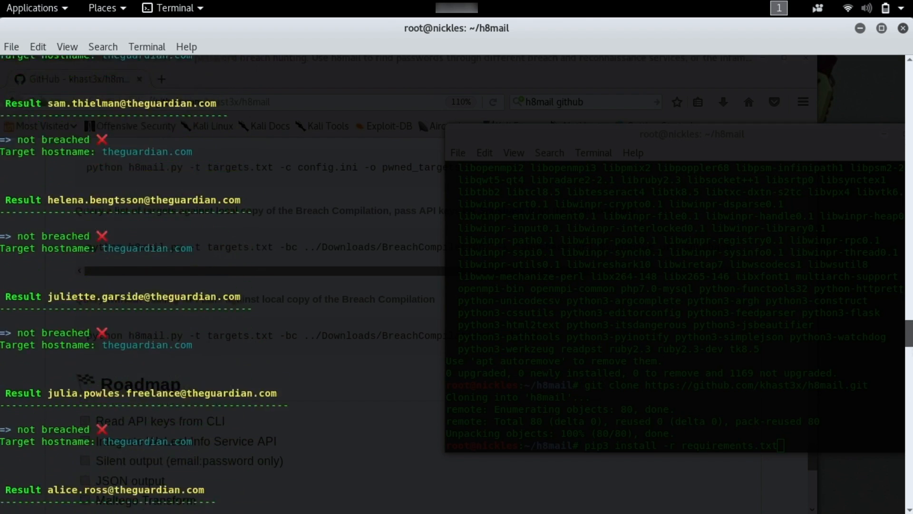
scroll(down, 3)
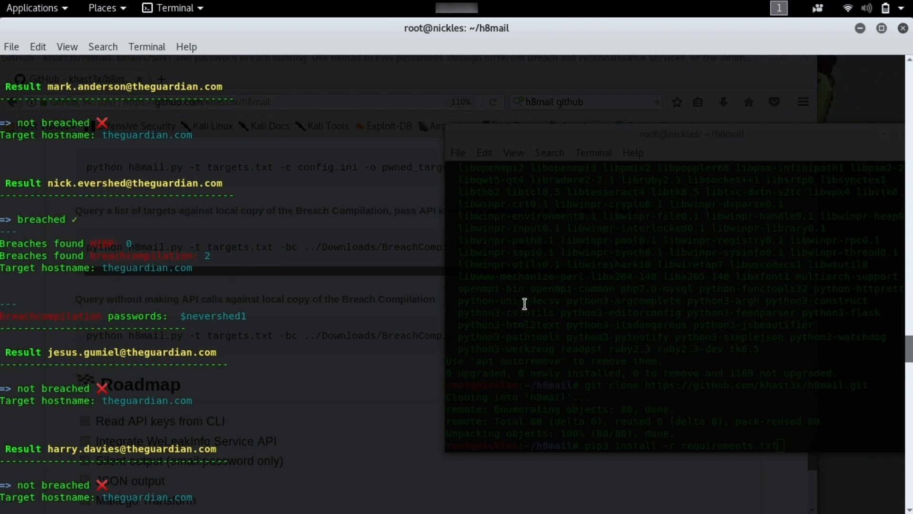
scroll(down, 3)
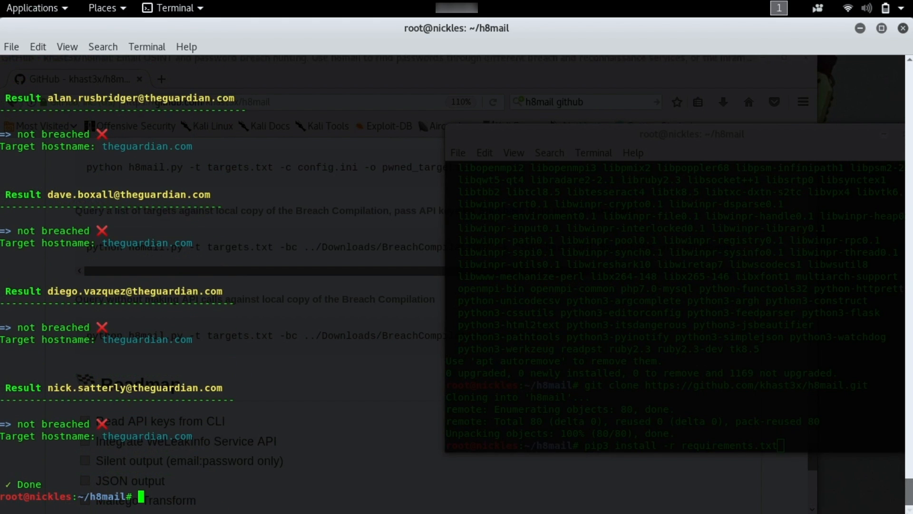
text(python3 h8mail.py -t '/root/Desktop/guardian.txt' -bc '/media/root/R3DL34D3R/BreachCompilation'  --local)
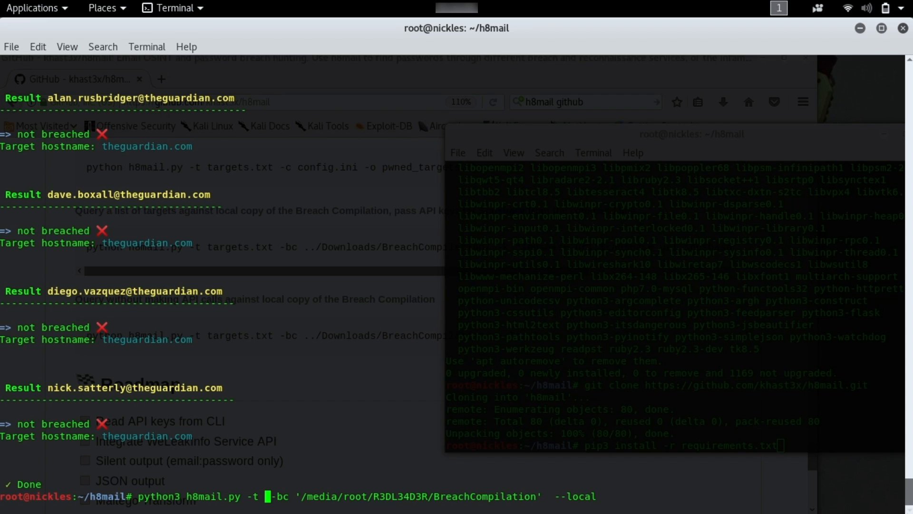
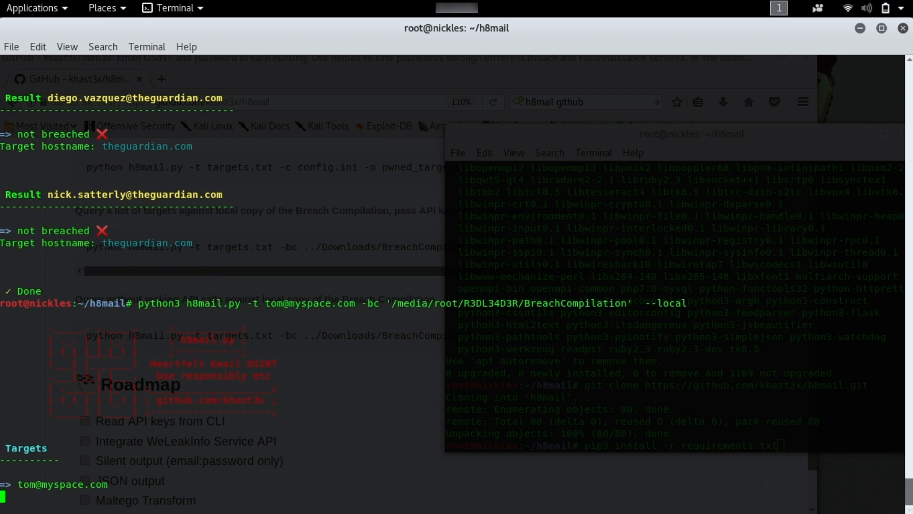
key(Return)
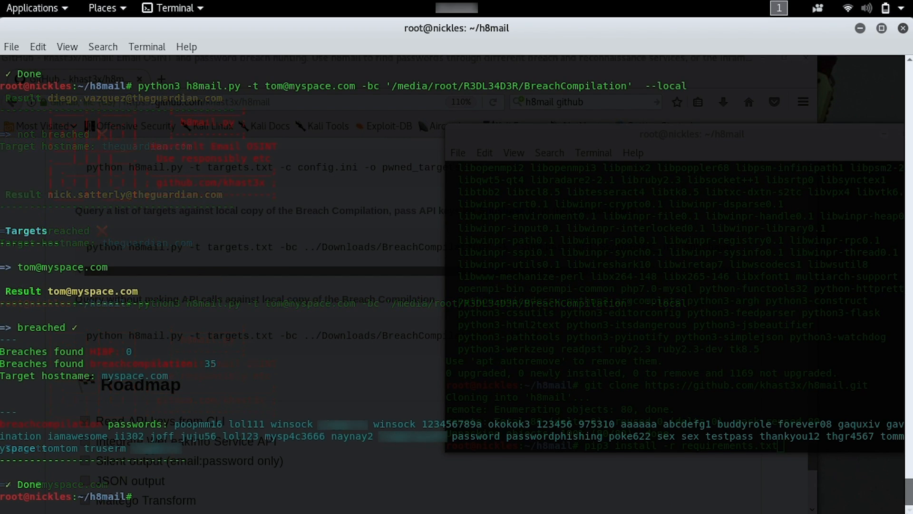